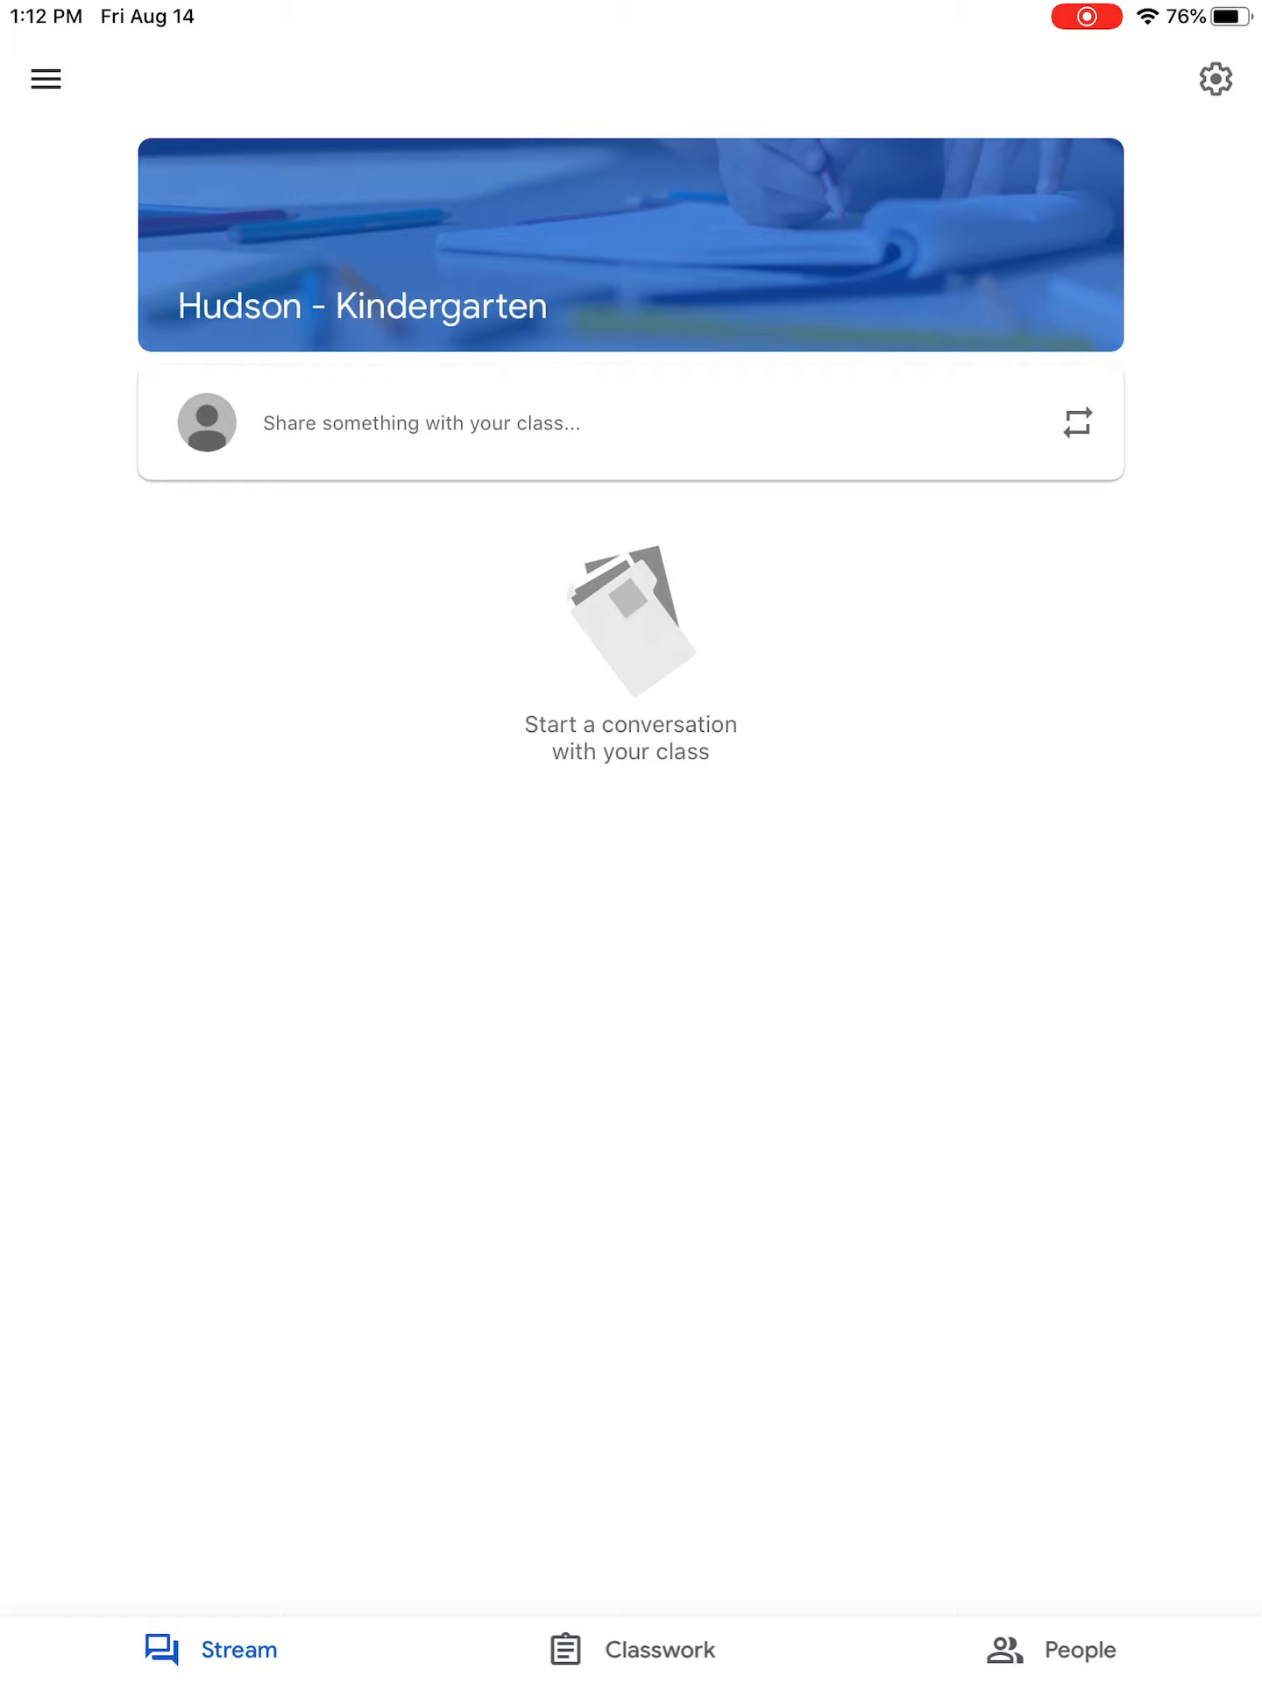
Show the Hudson - Kindergarten Classwork topics and browse from the specials down to Teacher Google Classrooms
left_click(629, 1649)
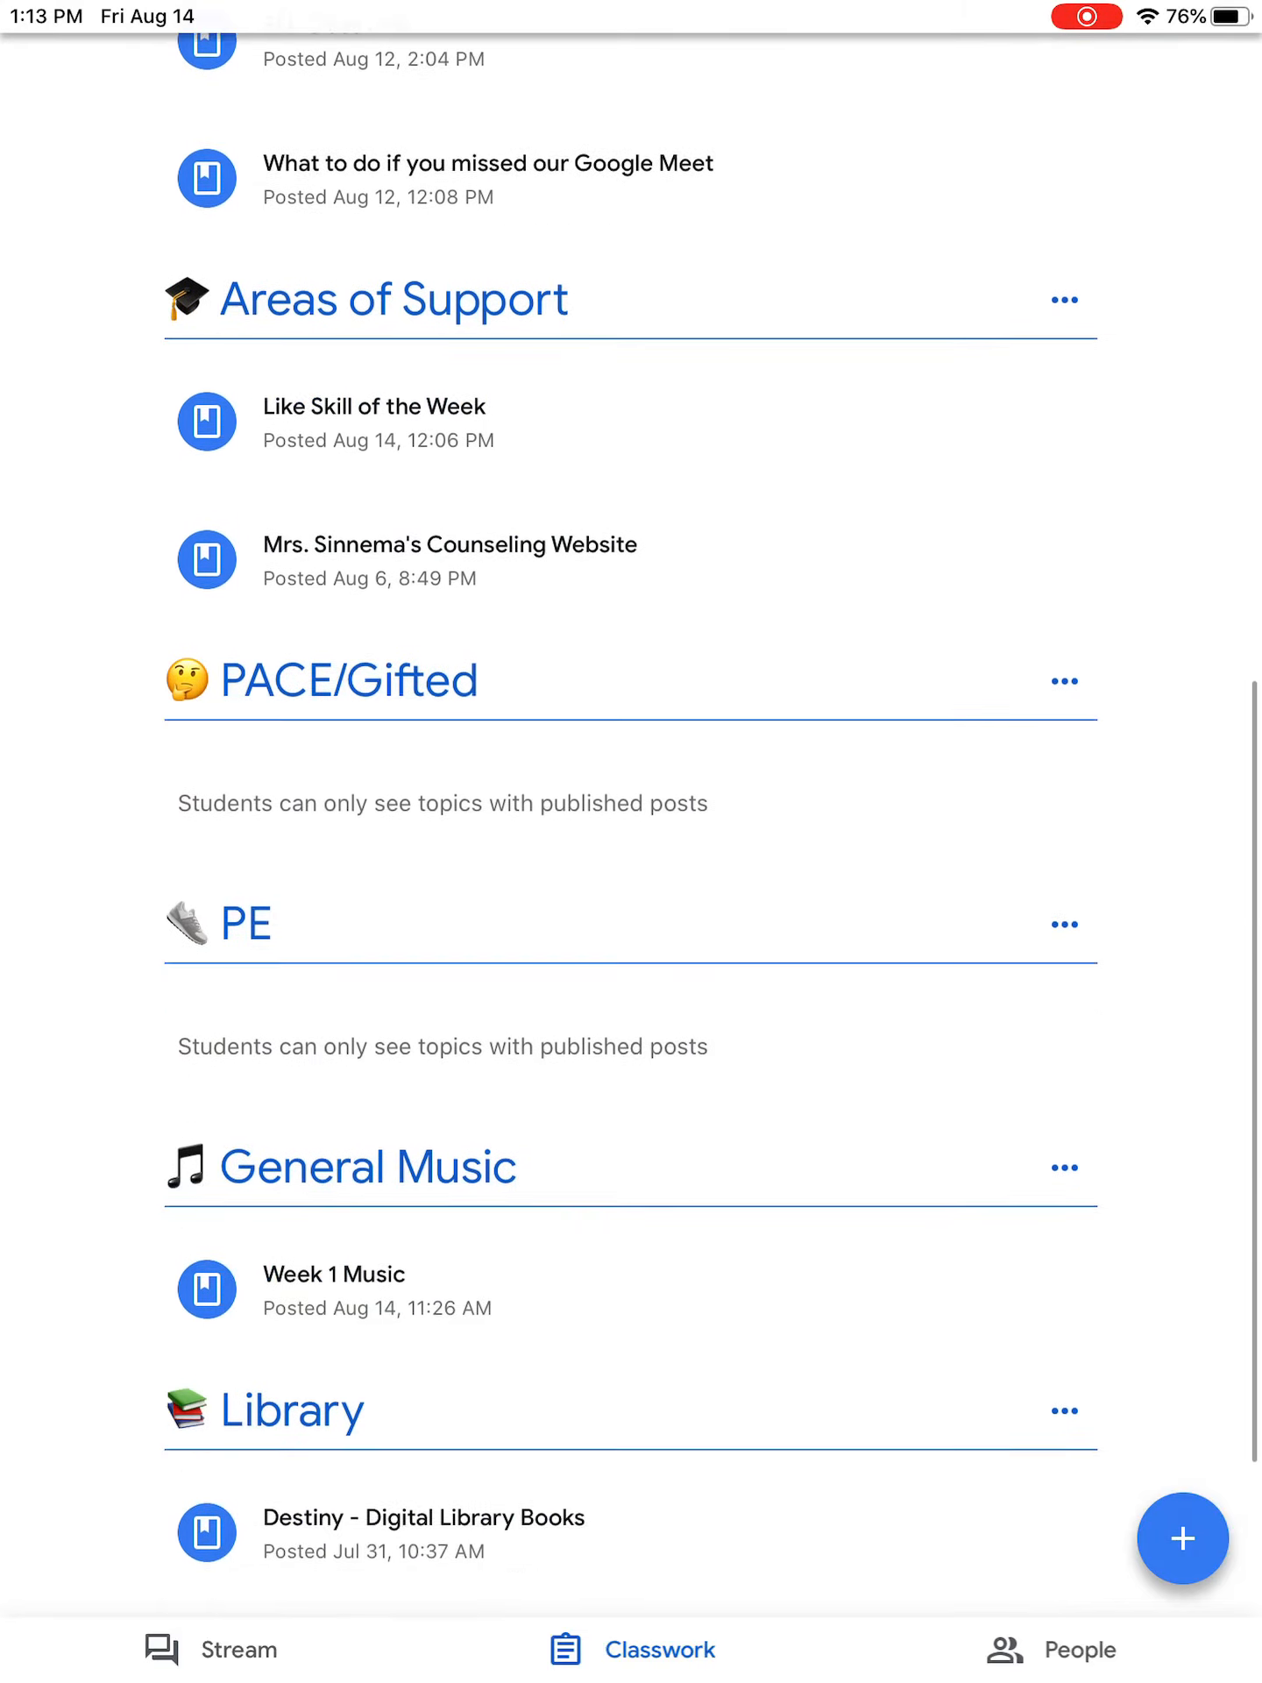
scroll("down", 3)
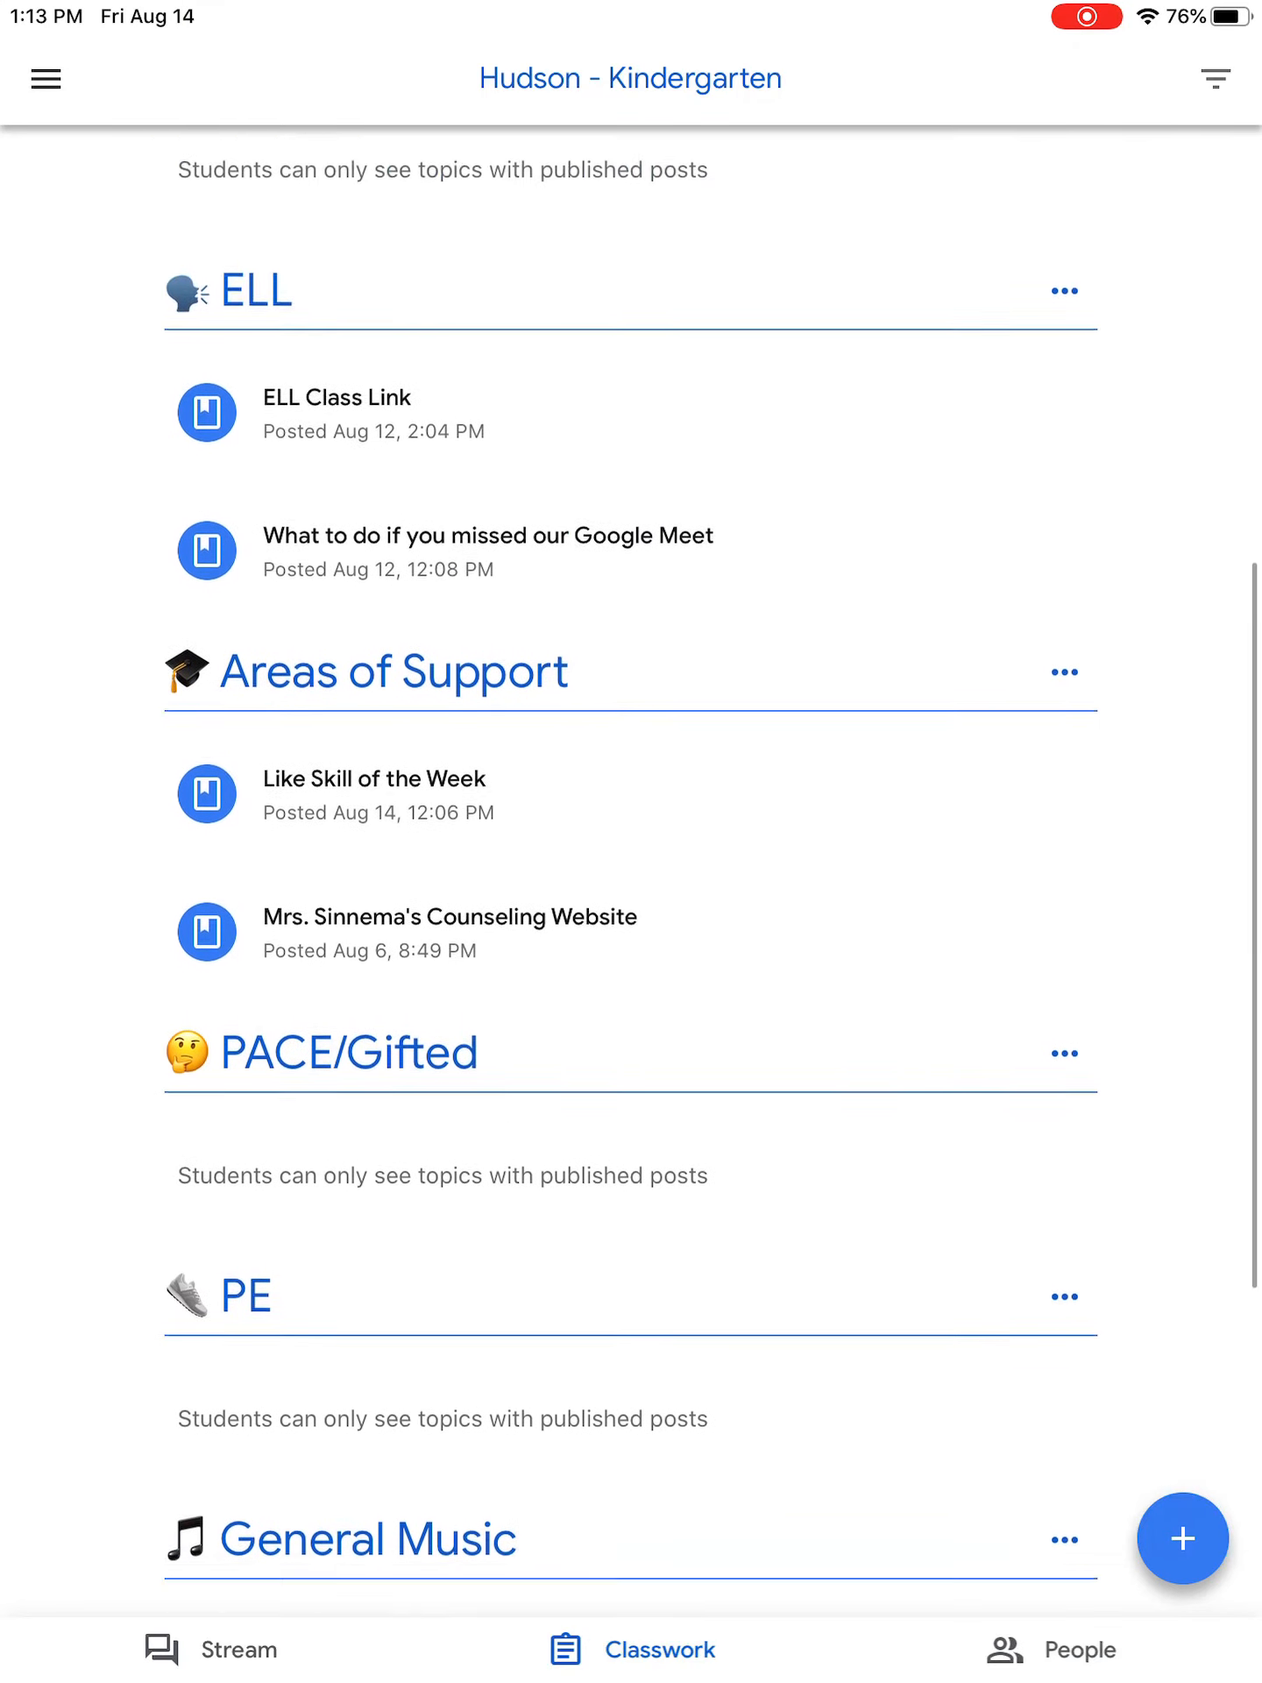
scroll("down", 3)
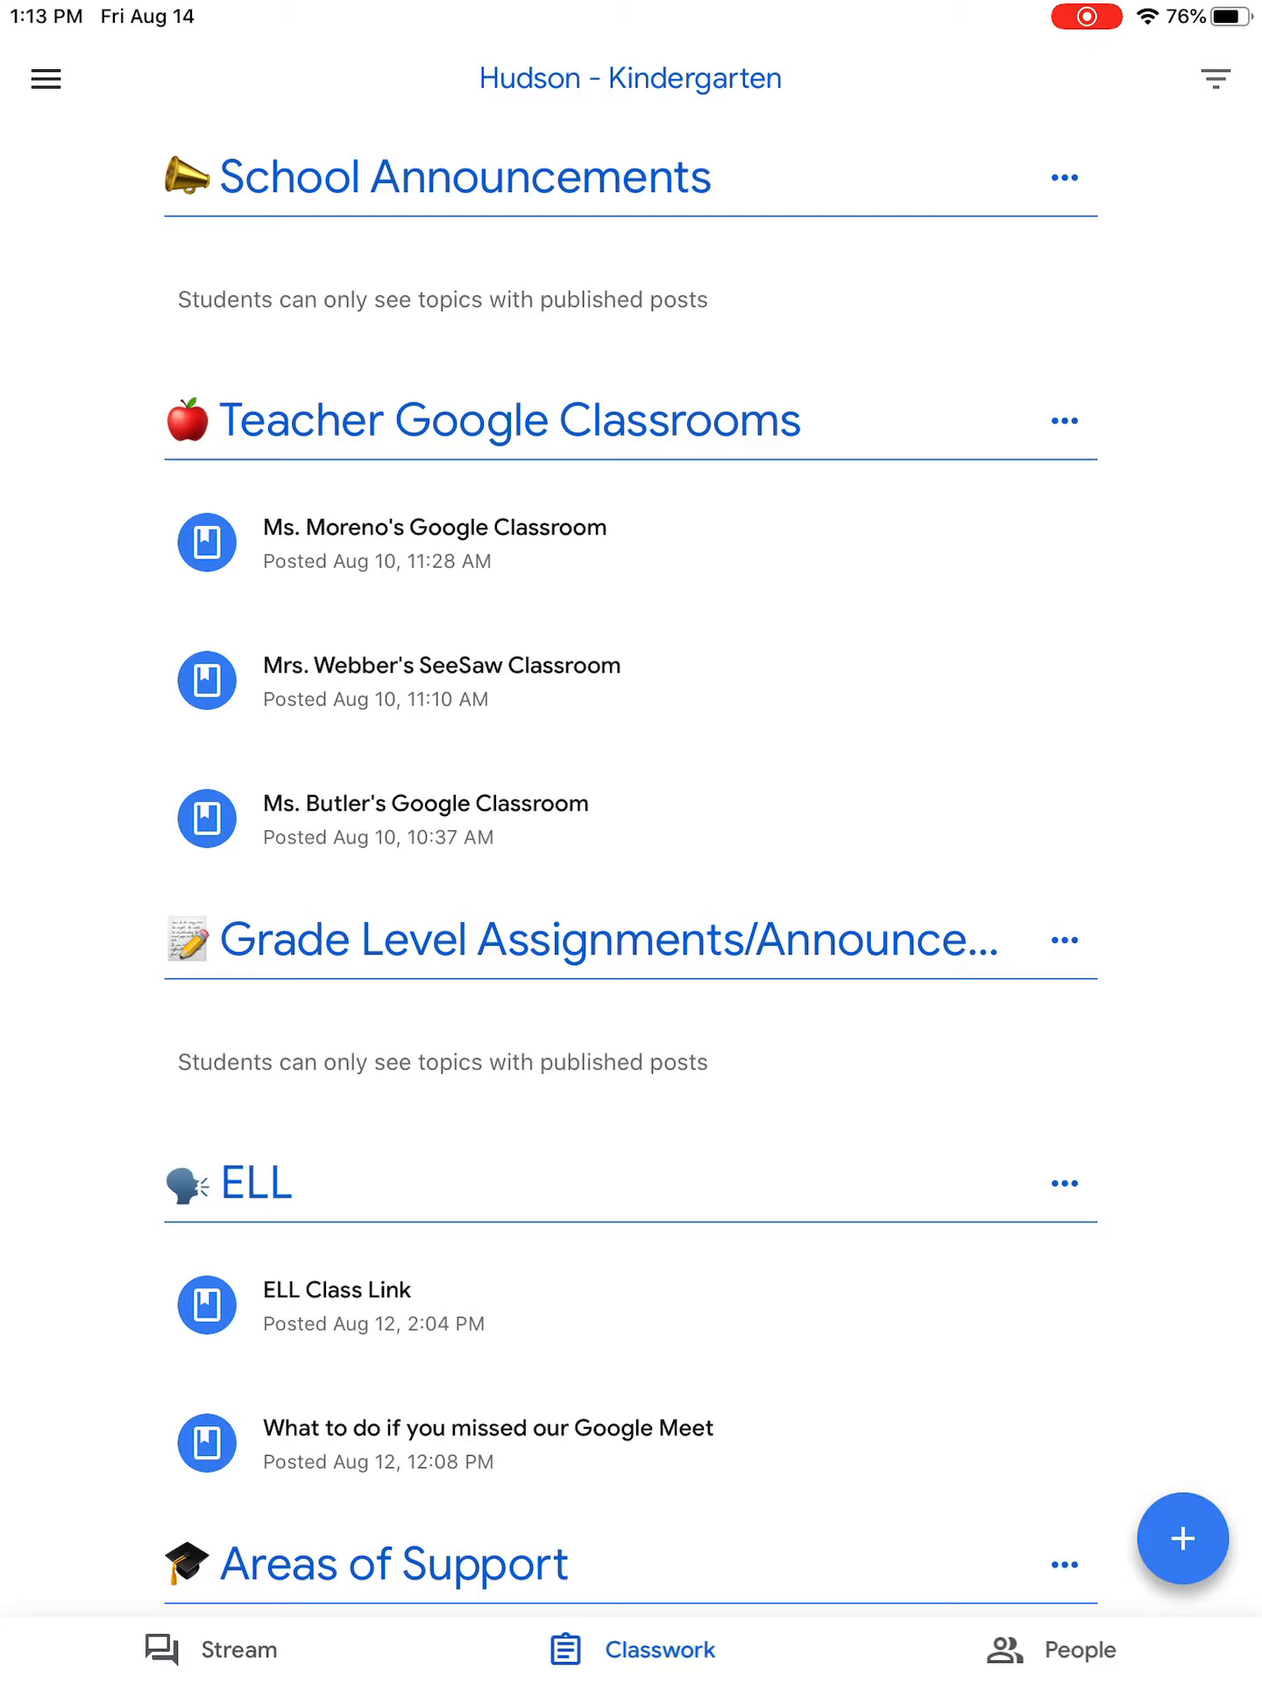
Enter Ms. Butler's Kindergarten Classroom stream via the posted Google Classroom link
left_click(424, 819)
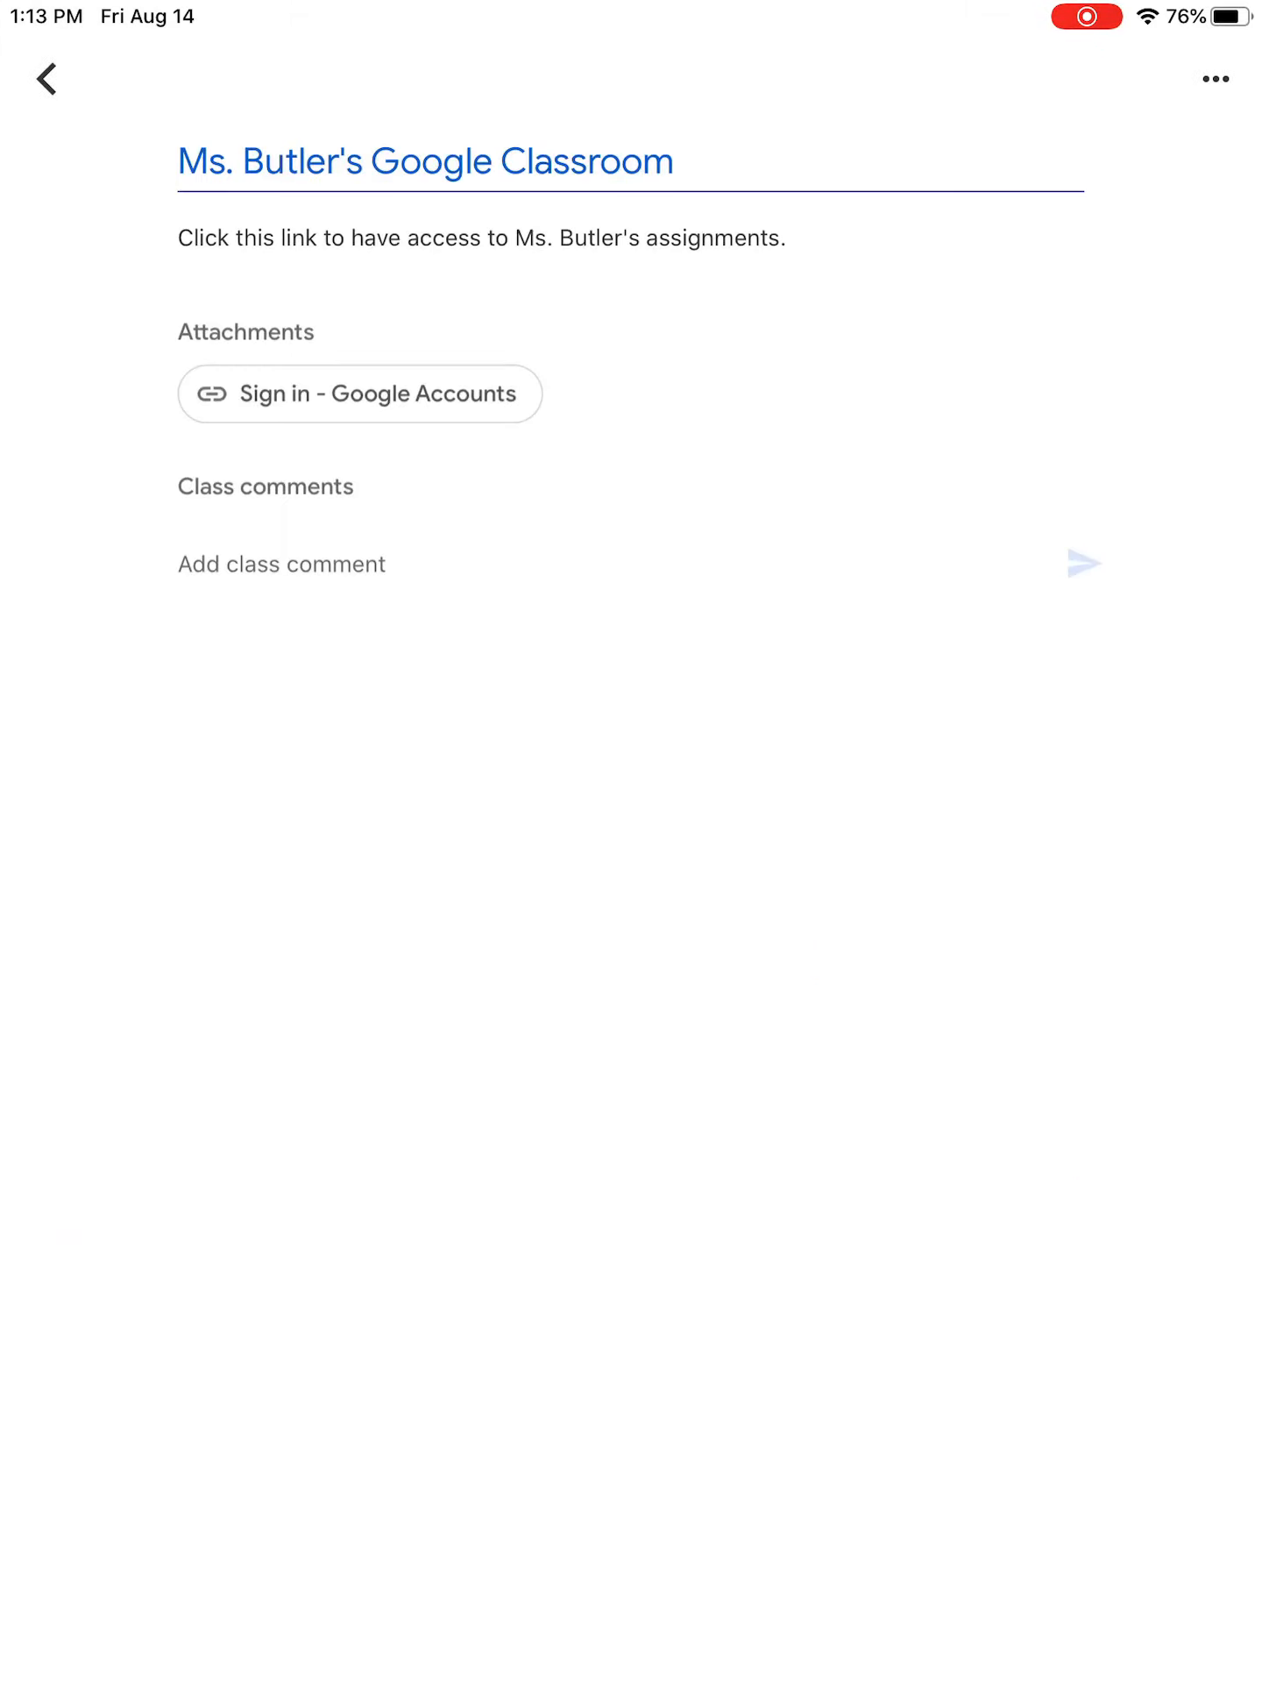
left_click(42, 77)
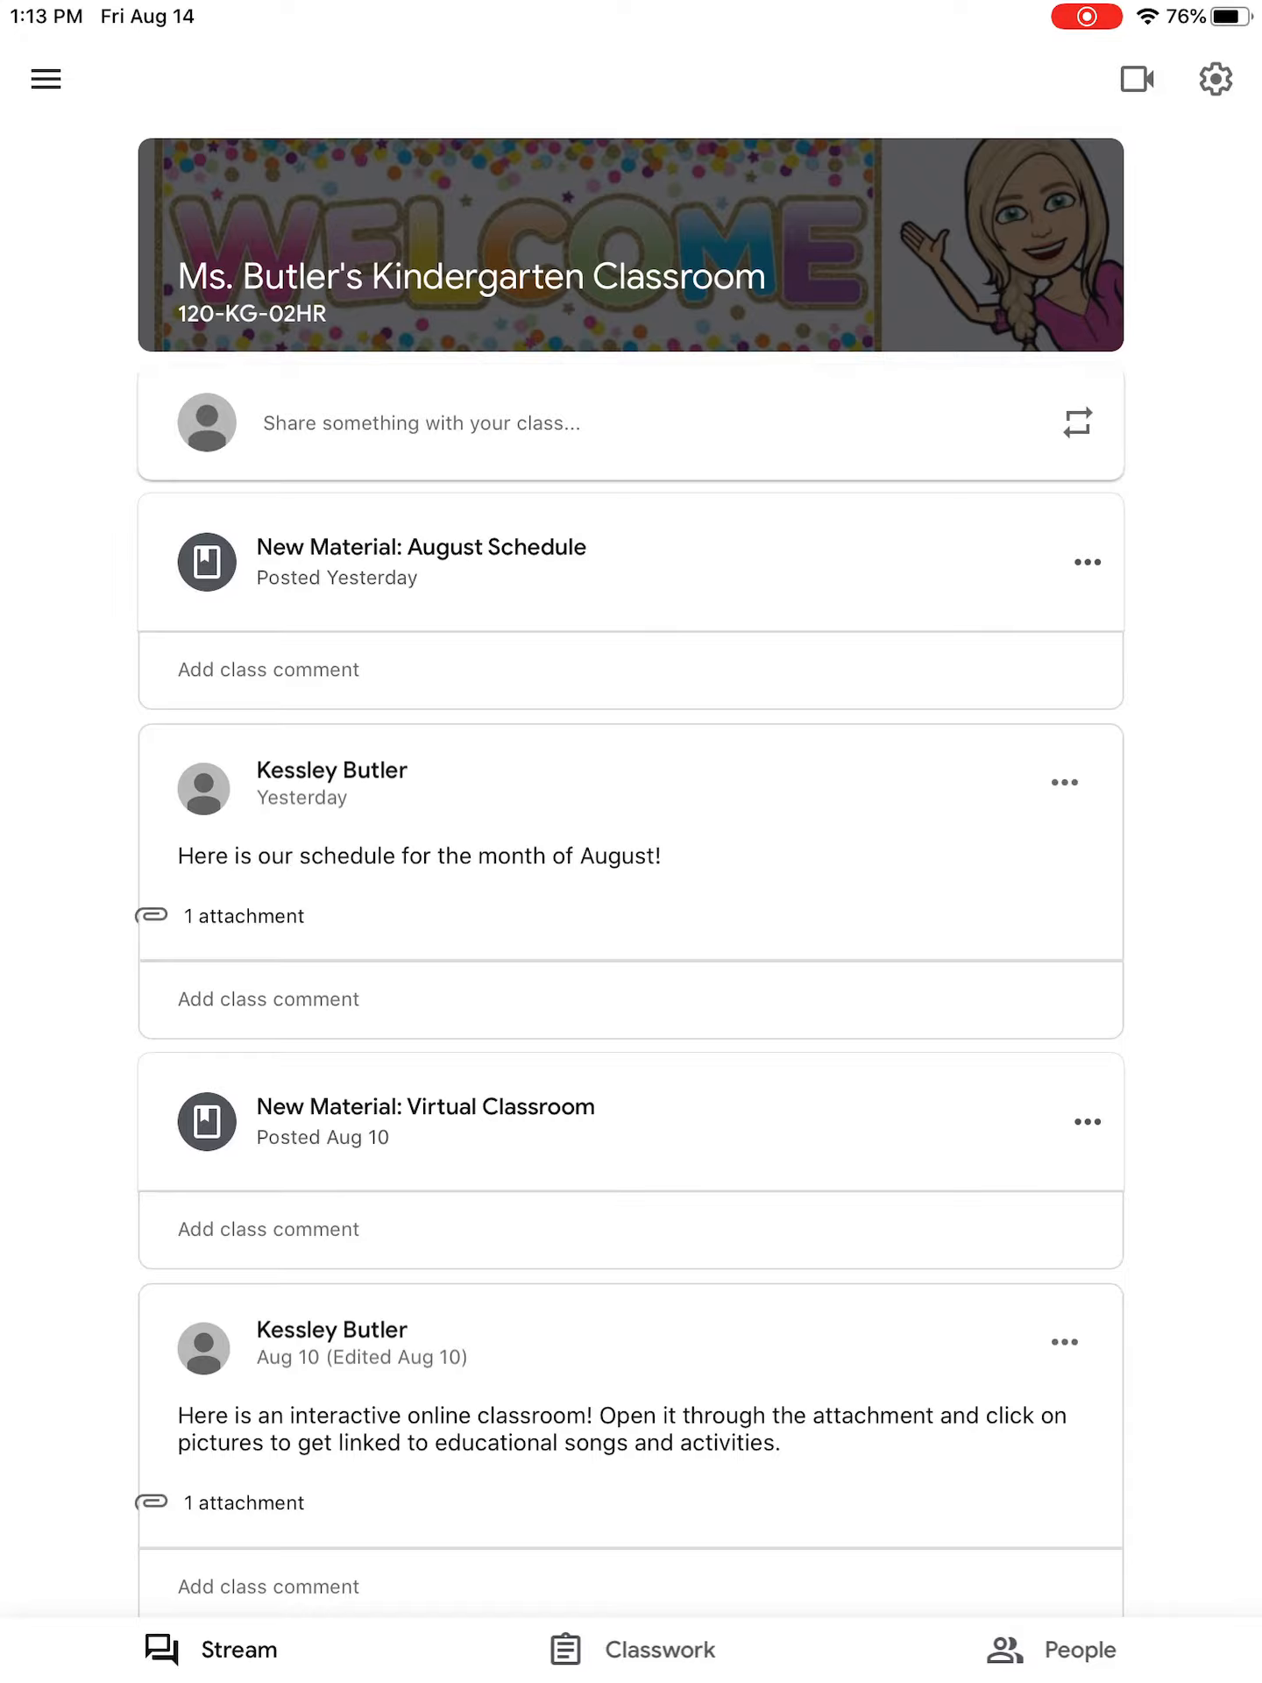
Leave Classroom and return to the iPad home screen
left_click(1135, 79)
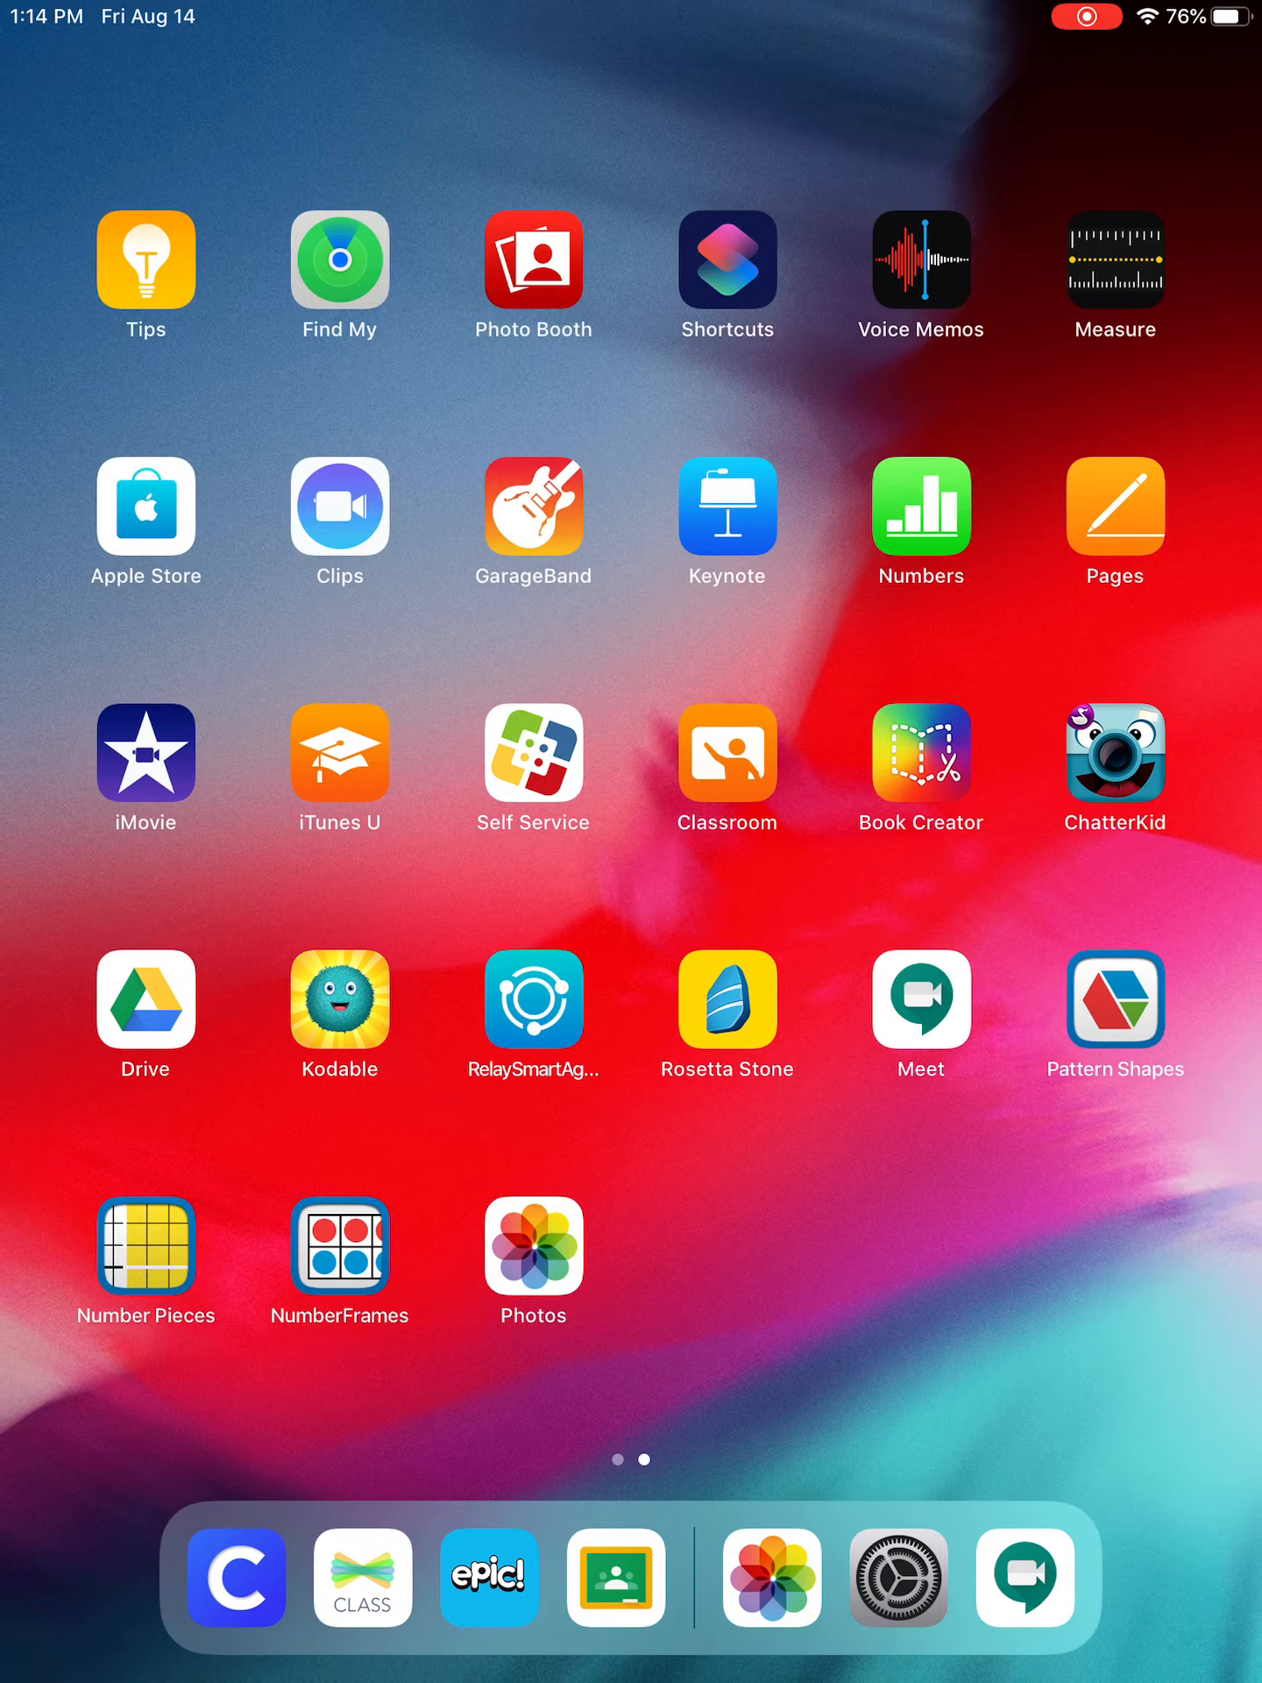
Reopen Google Classroom from the dock and show Ms. Butler's Online Learning classwork
left_click(614, 1578)
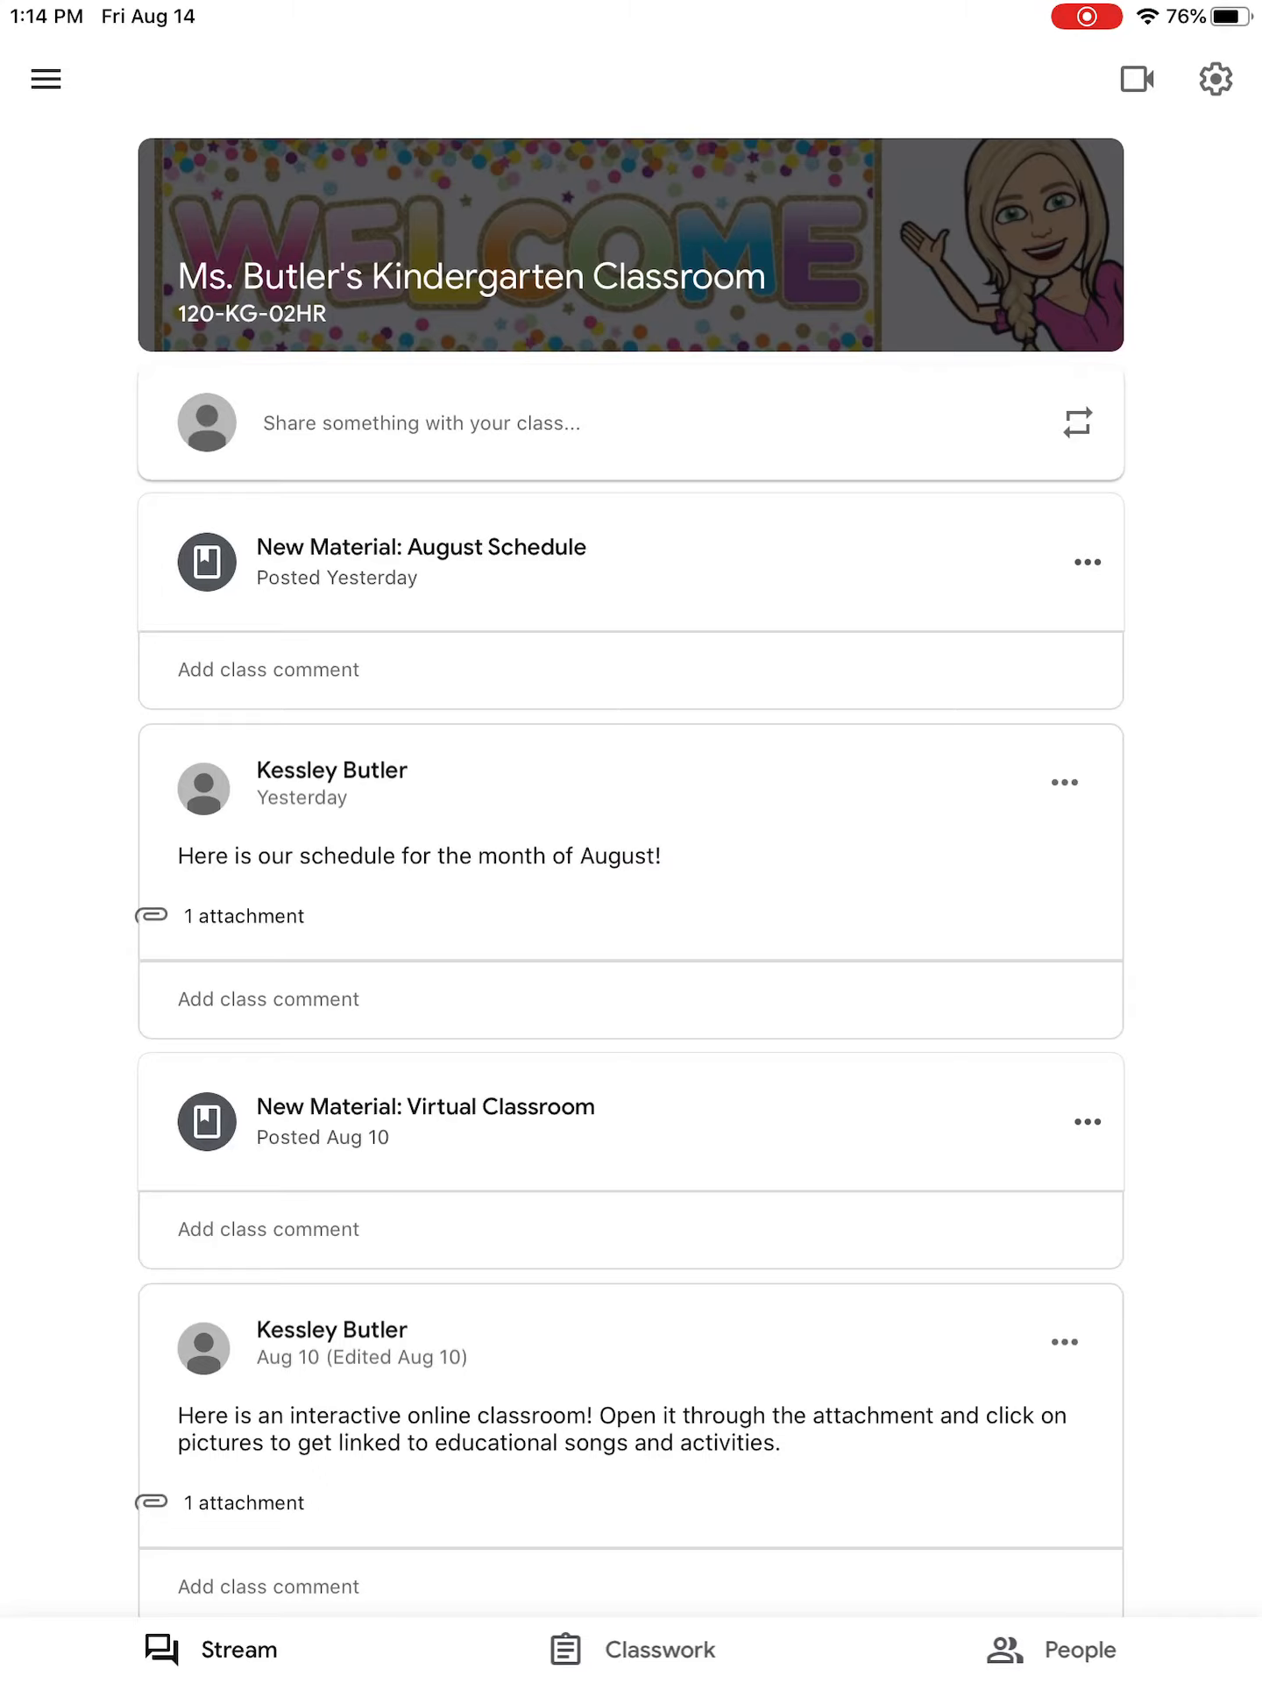
left_click(631, 1648)
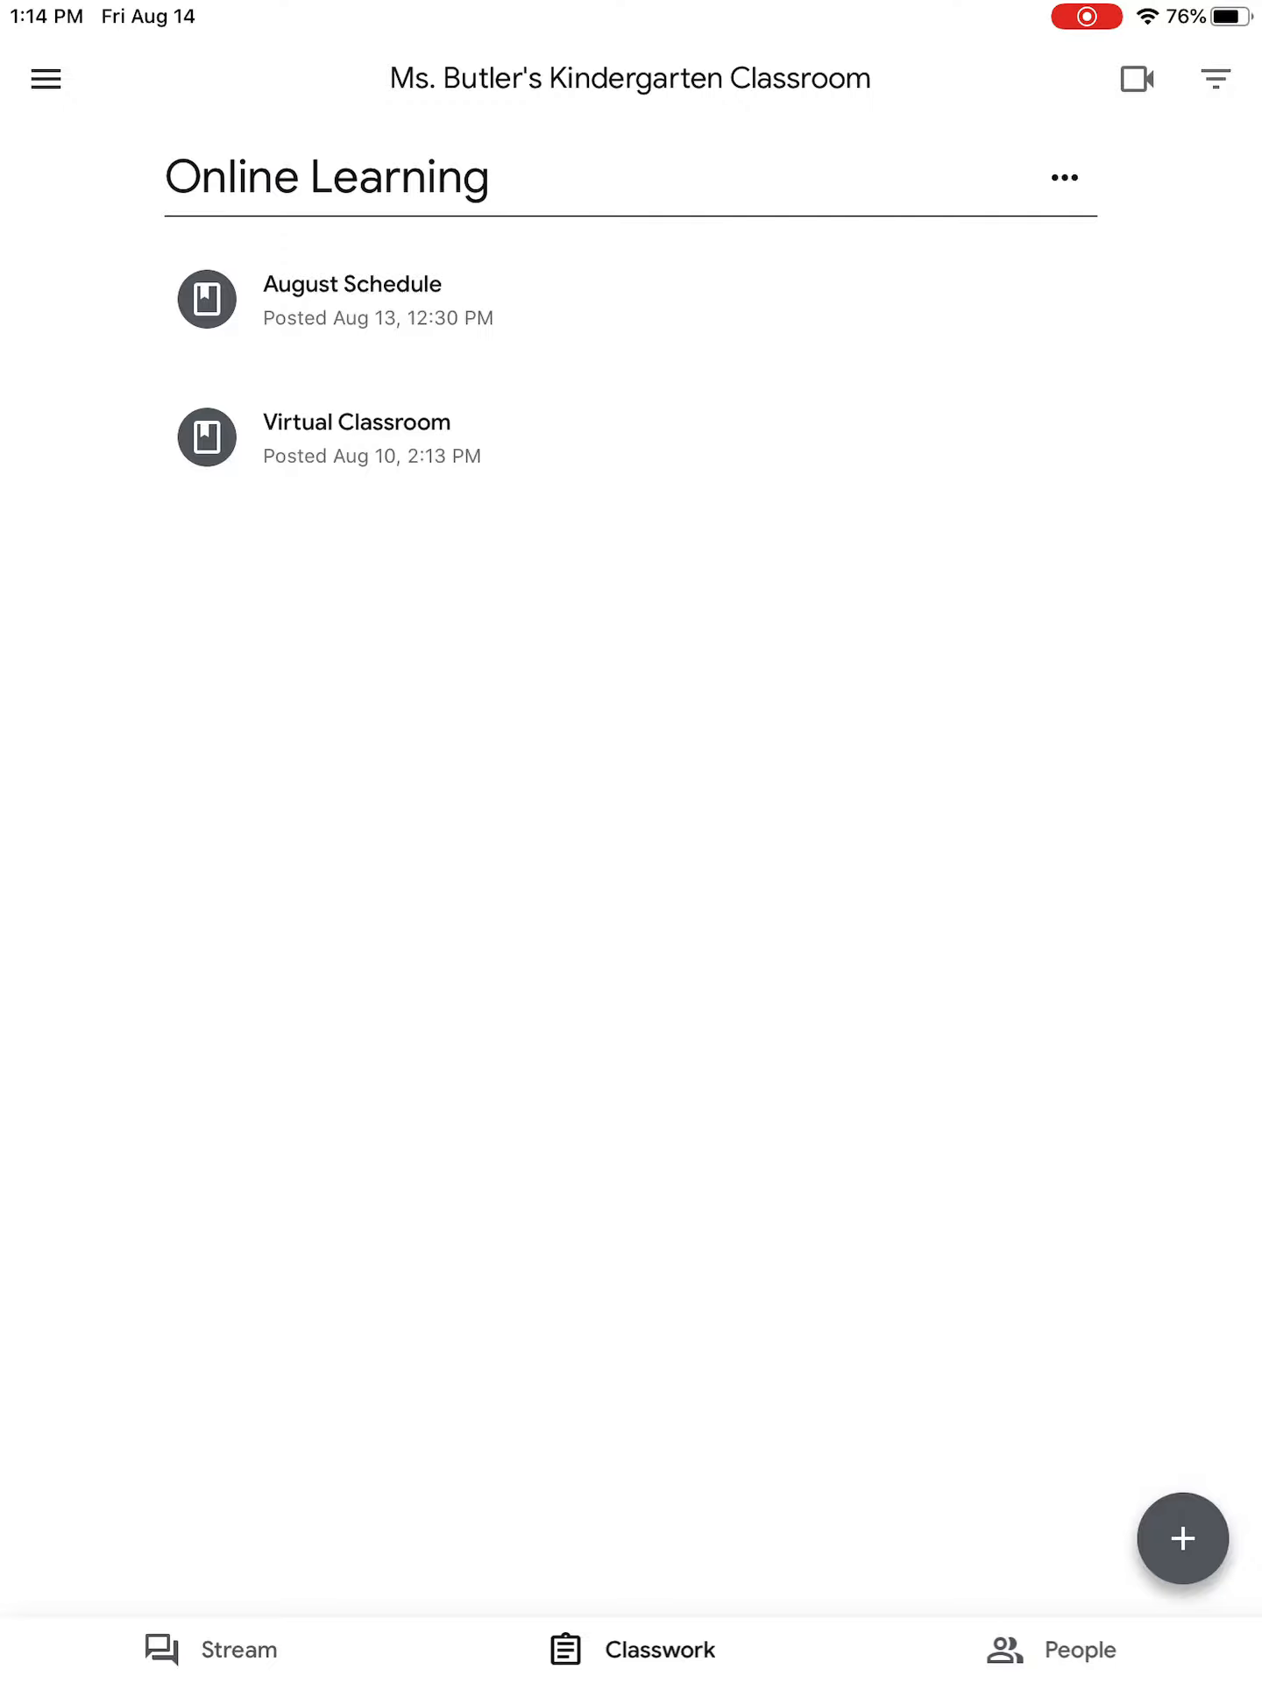
View the August Virtual Kinder Schedule, then bring up the Virtual Classroom 2.0 attachment
left_click(351, 284)
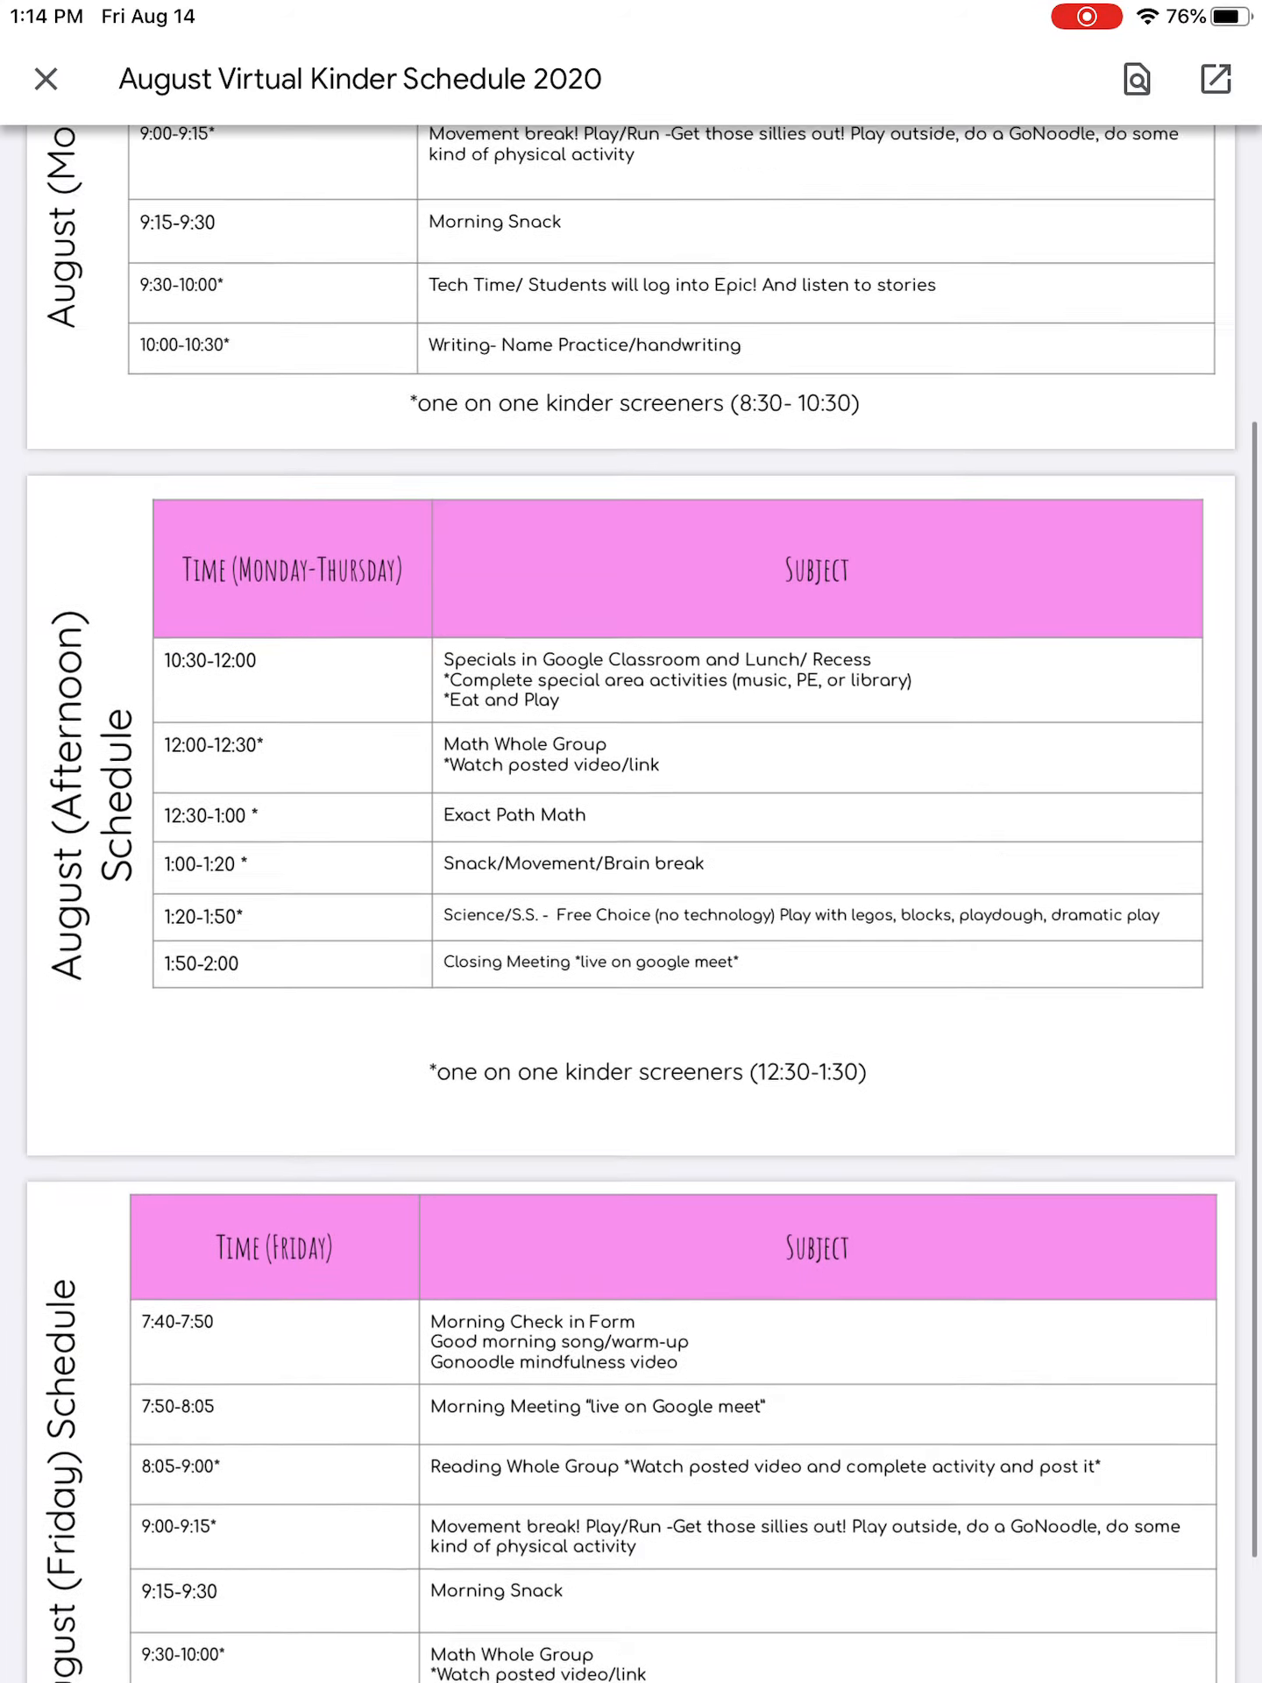
left_click(45, 79)
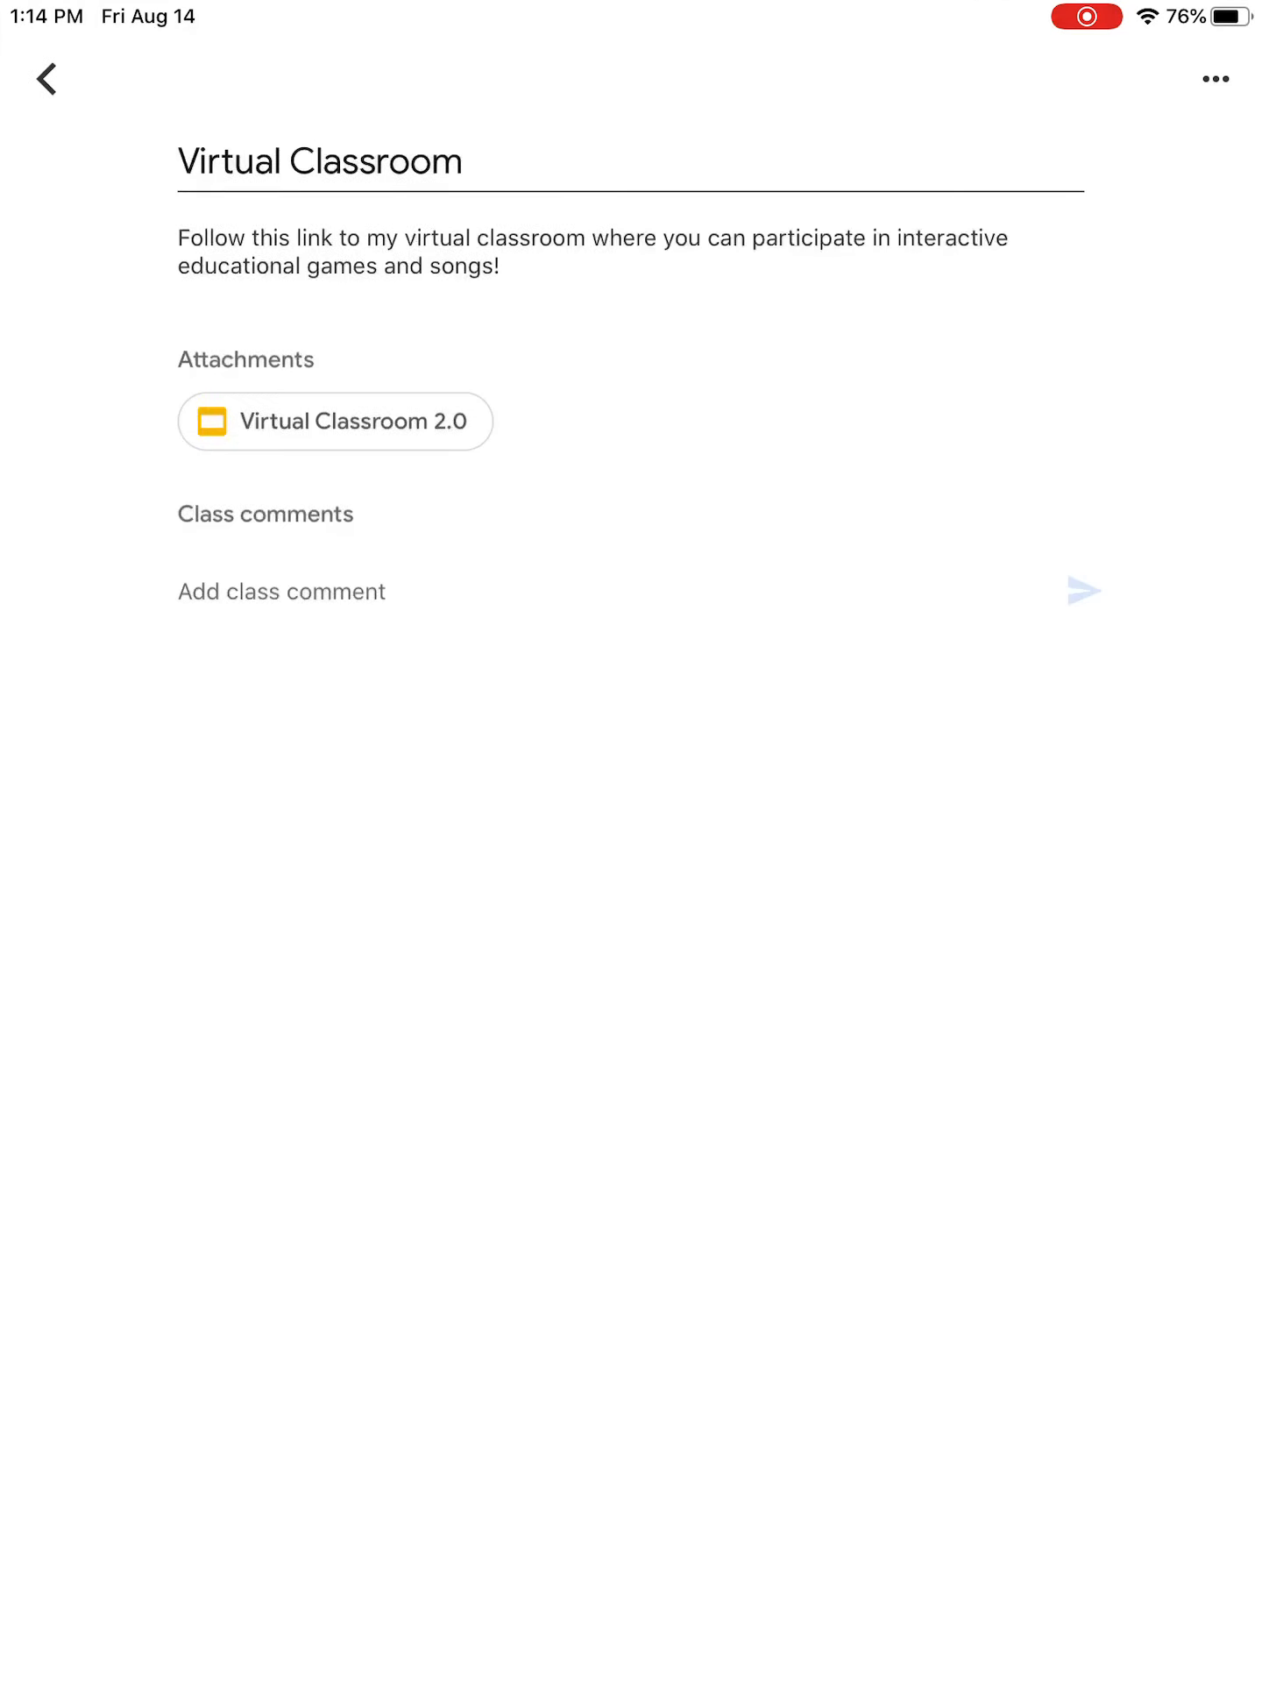
left_click(335, 421)
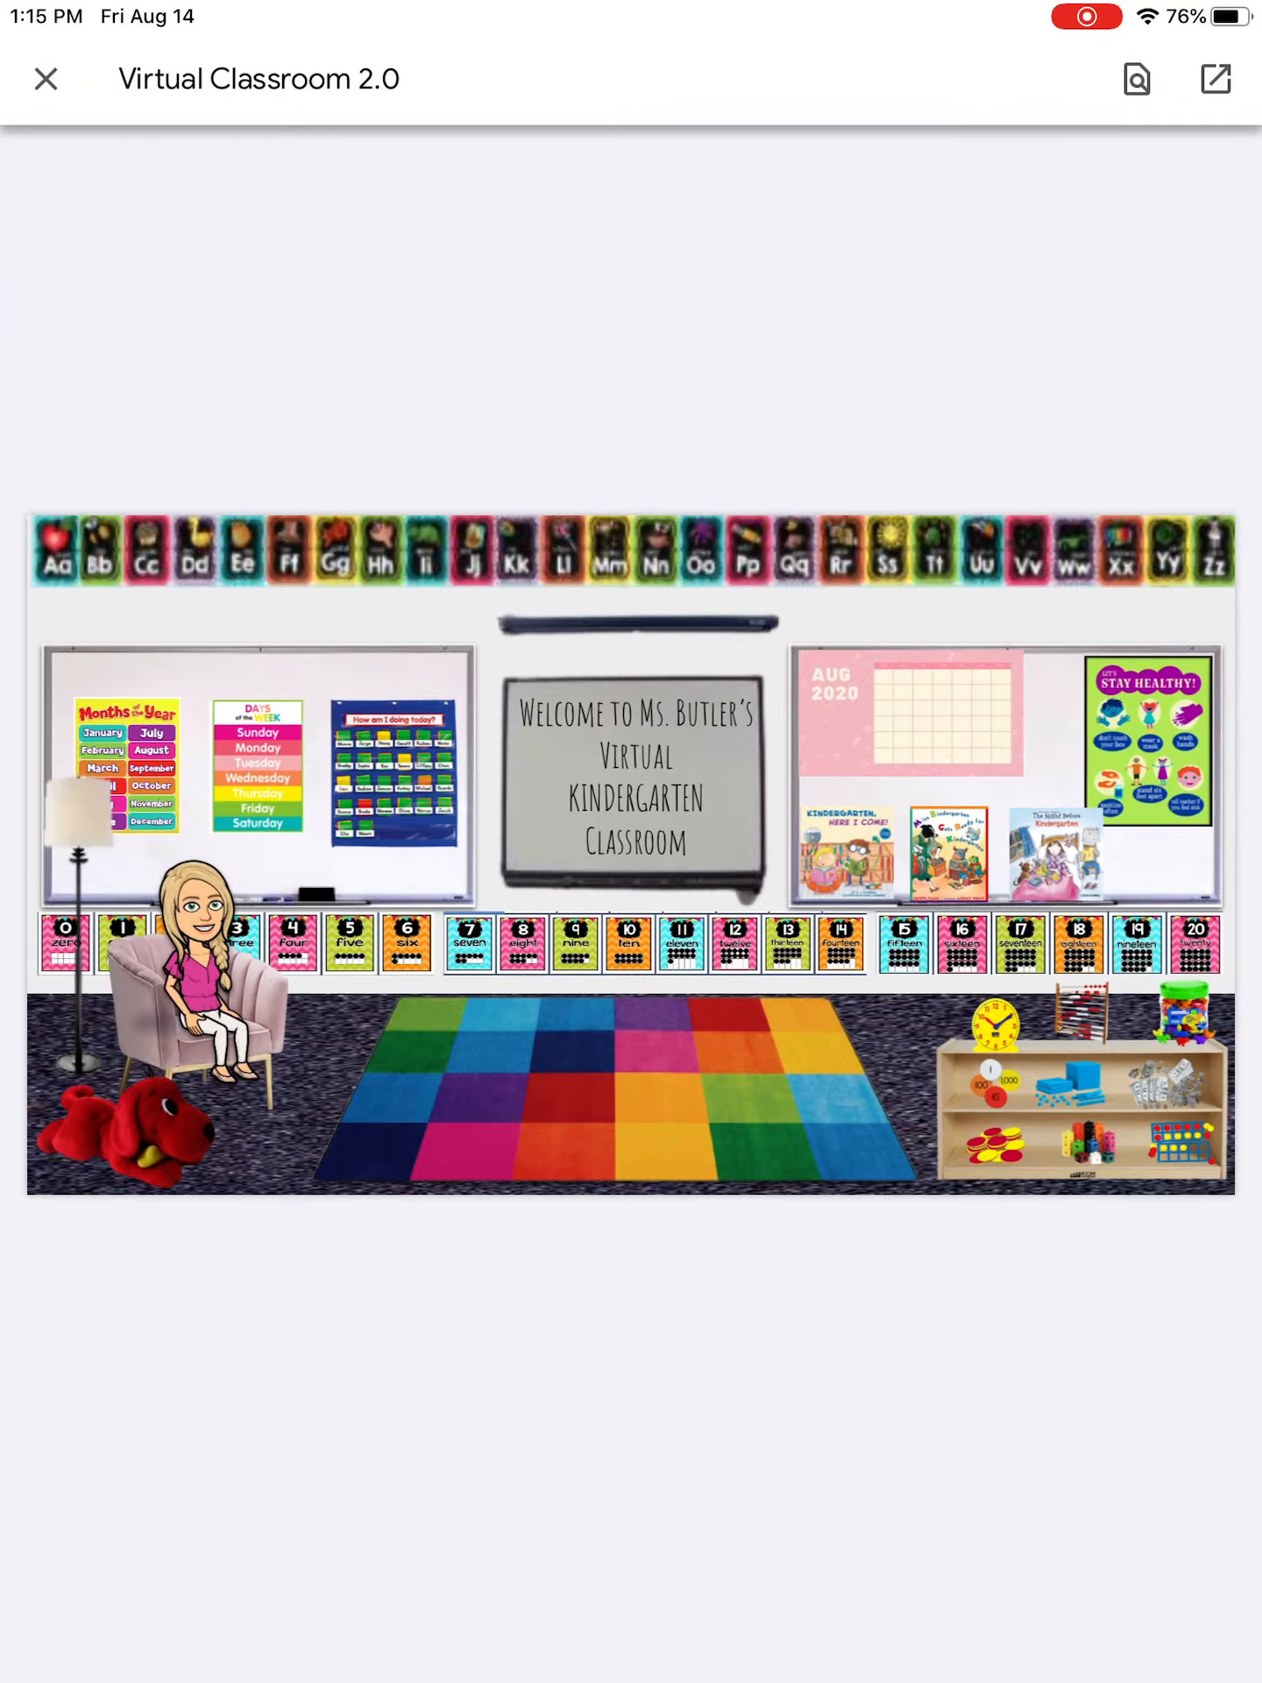
Close the Virtual Classroom 2.0 scene to return to the Online Learning topic list
left_click(45, 79)
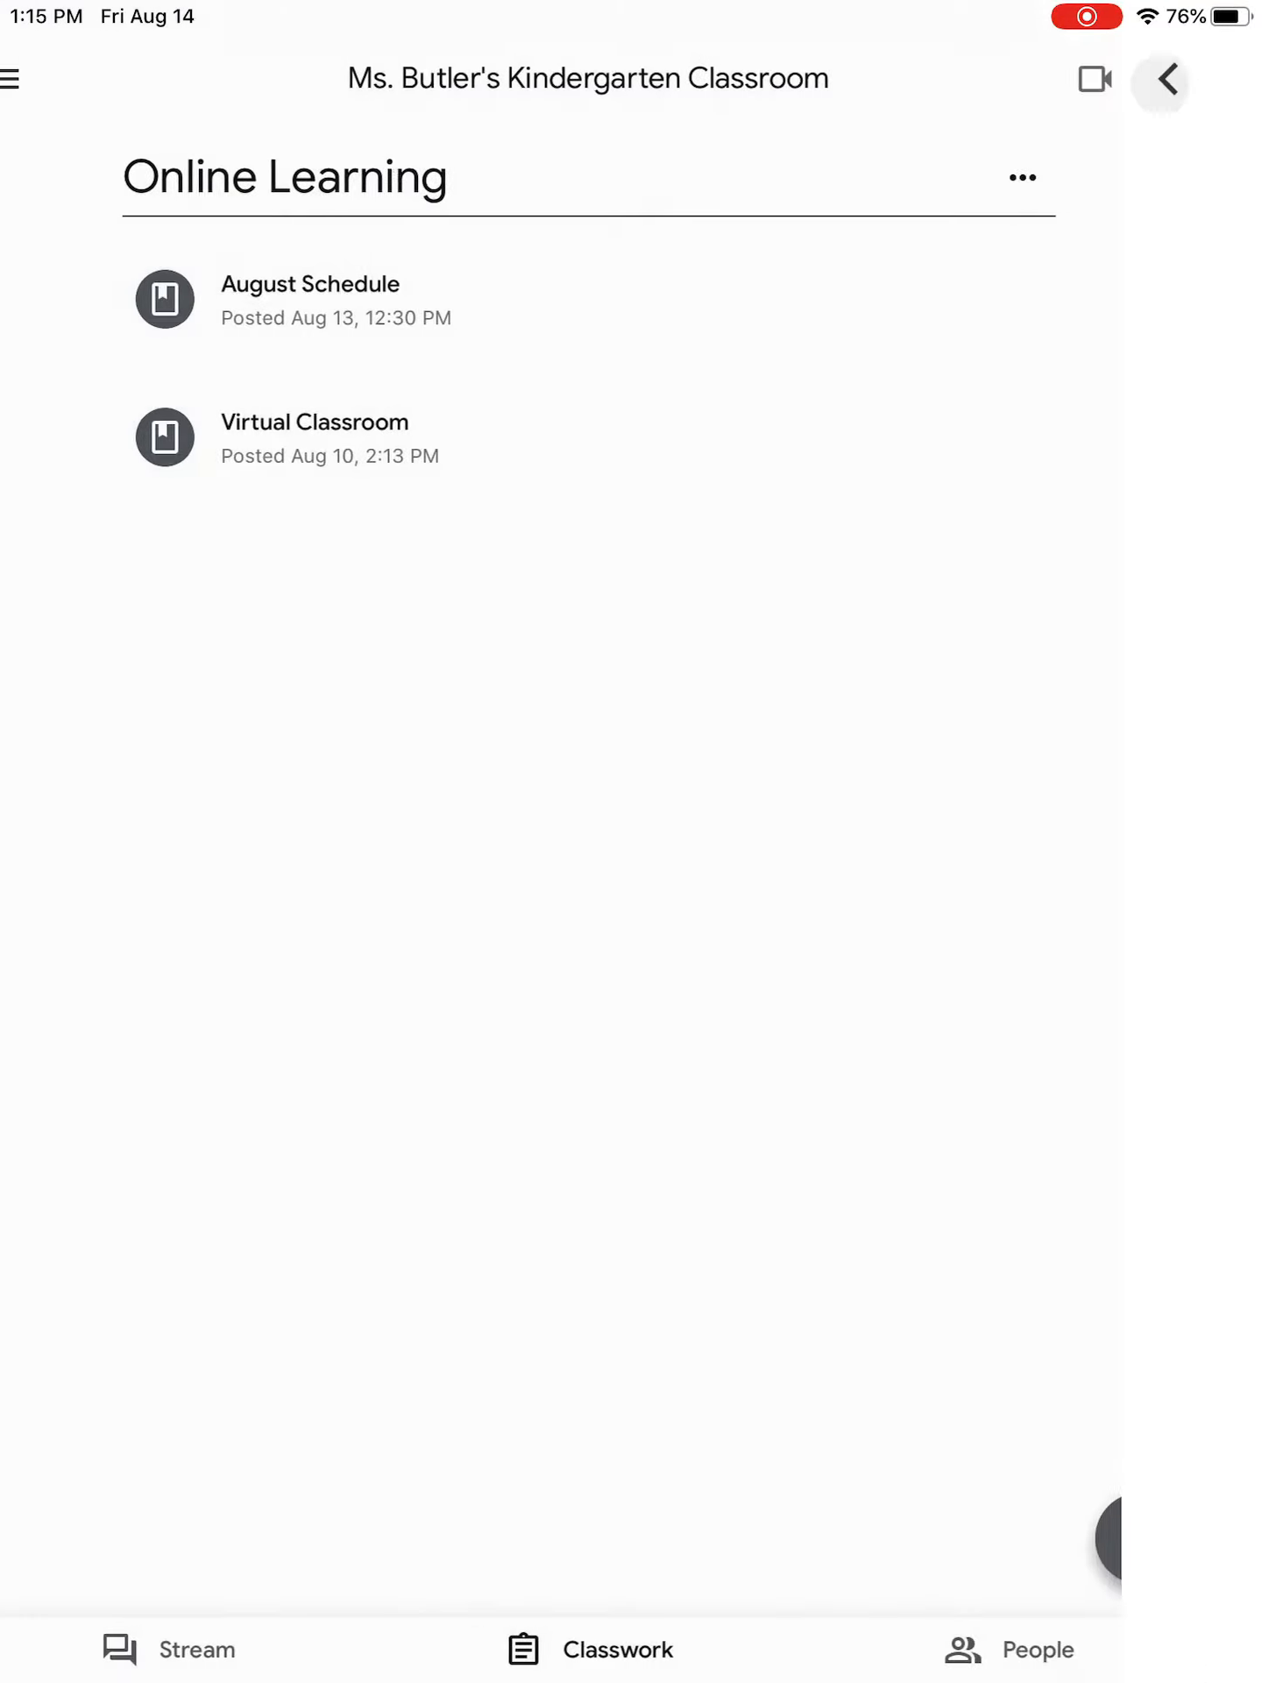